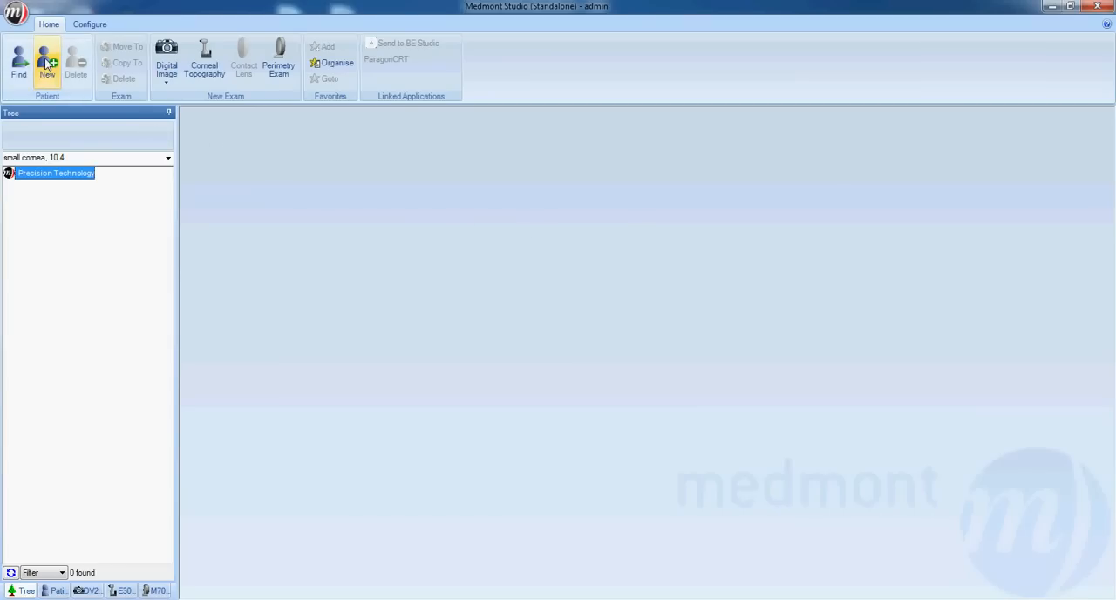
# Start a new patient record for Mr John Smith with title, last and first names entered.
pyautogui.click(45, 55)
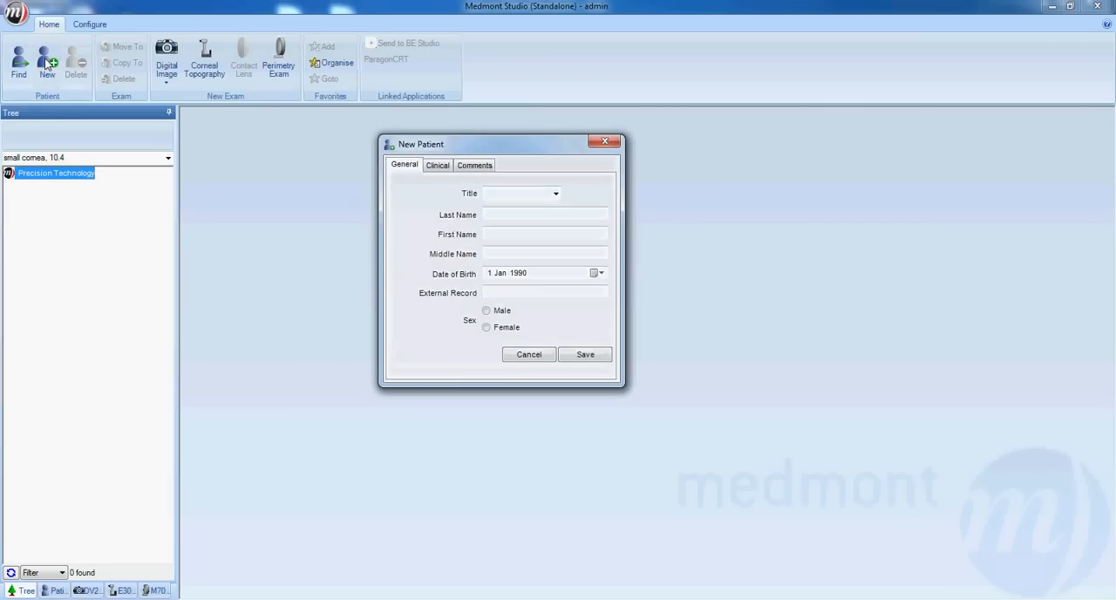
pyautogui.click(555, 192)
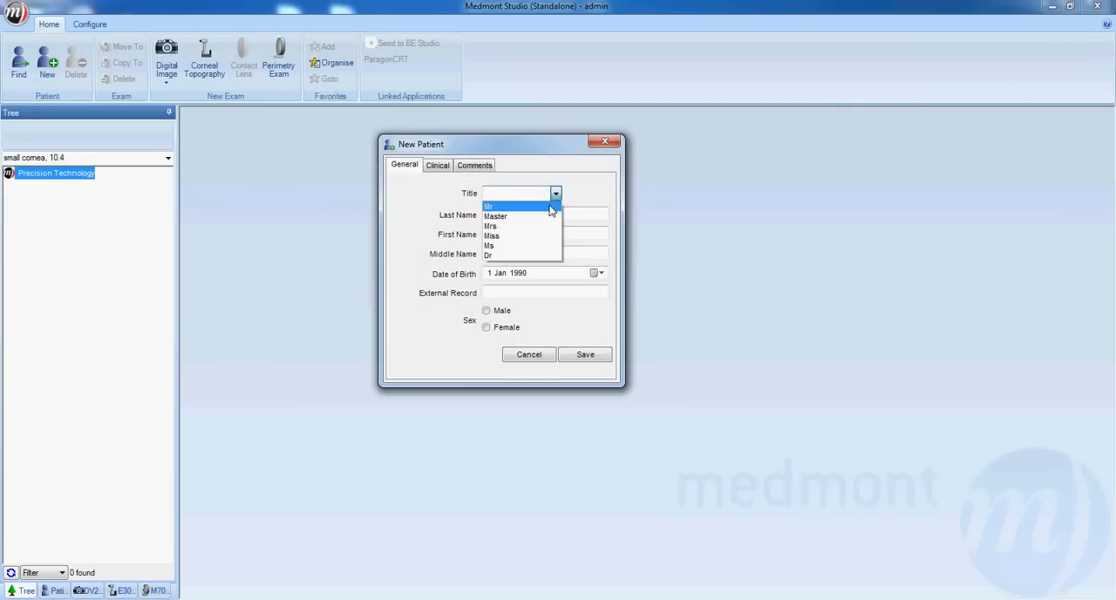
pyautogui.click(509, 206)
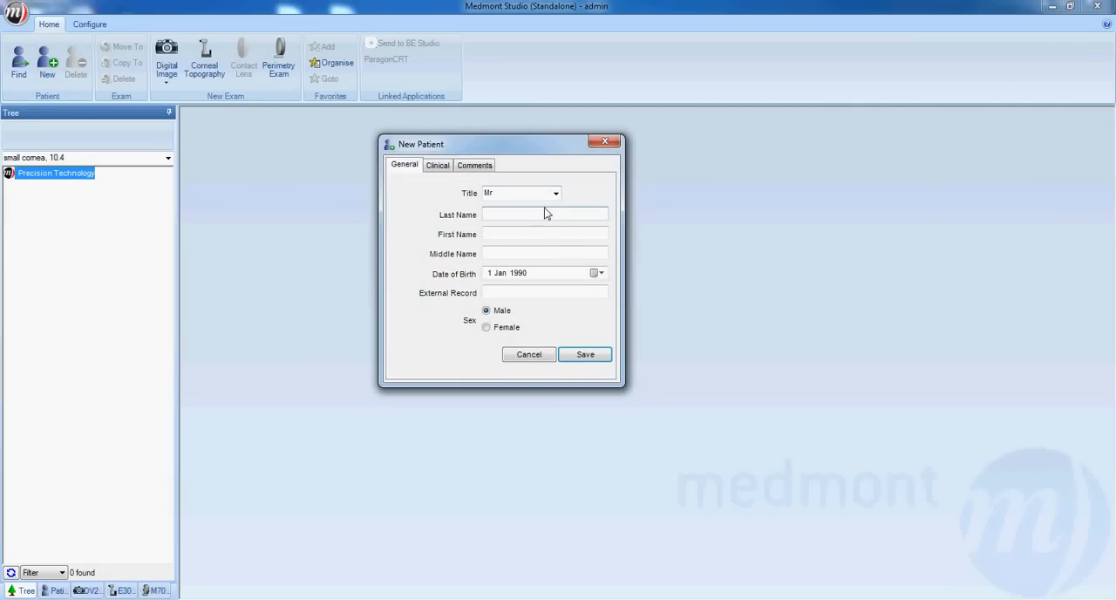
pyautogui.write('Smith')
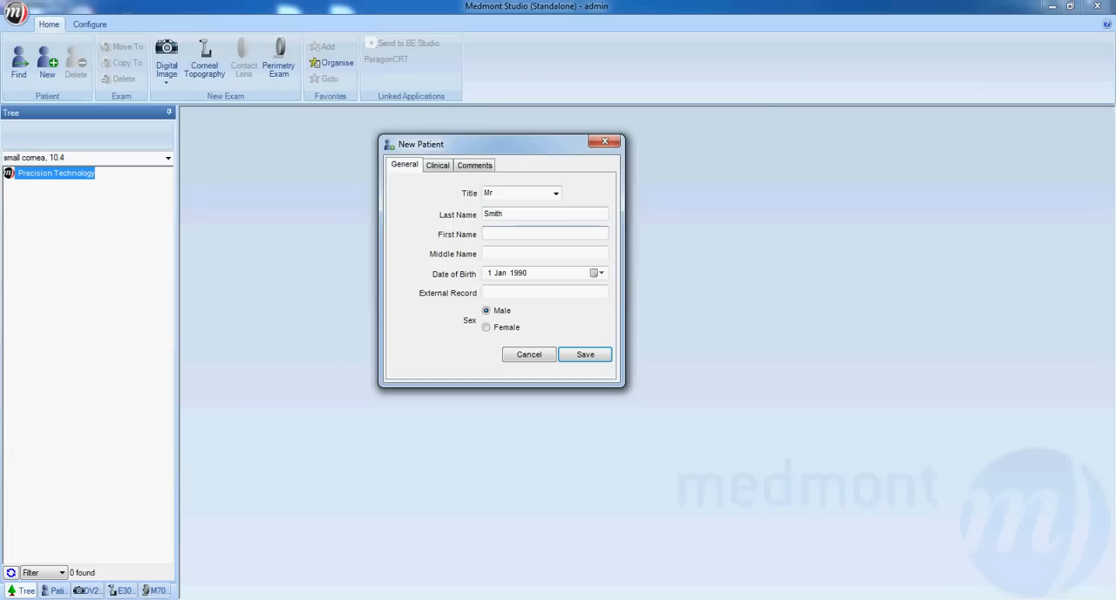
pyautogui.write('John')
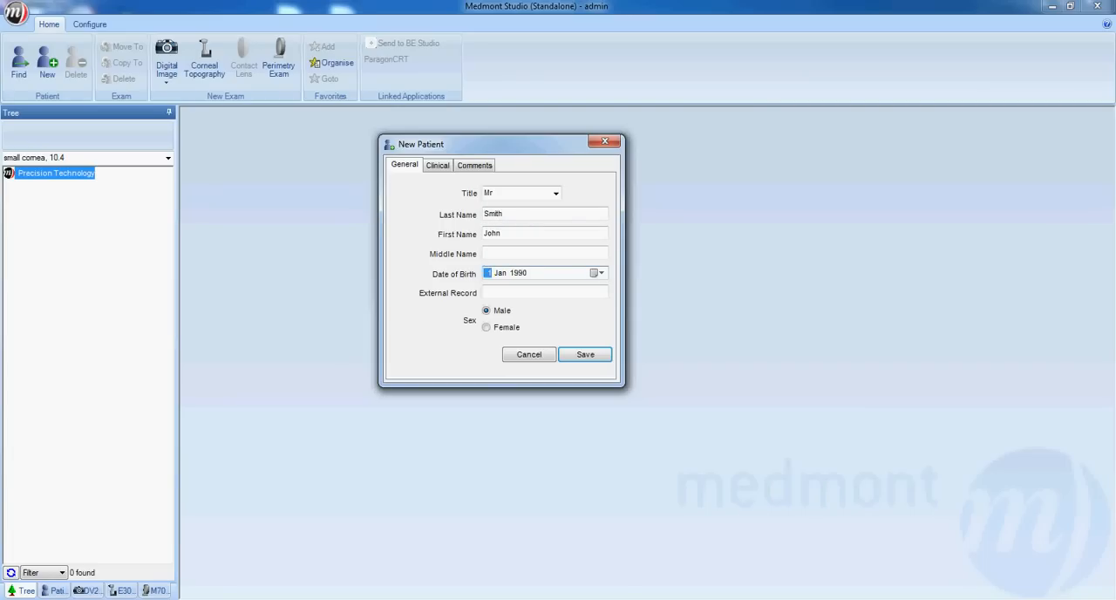
# Begin setting the date of birth, moving the calendar forward to April.
pyautogui.click(514, 272)
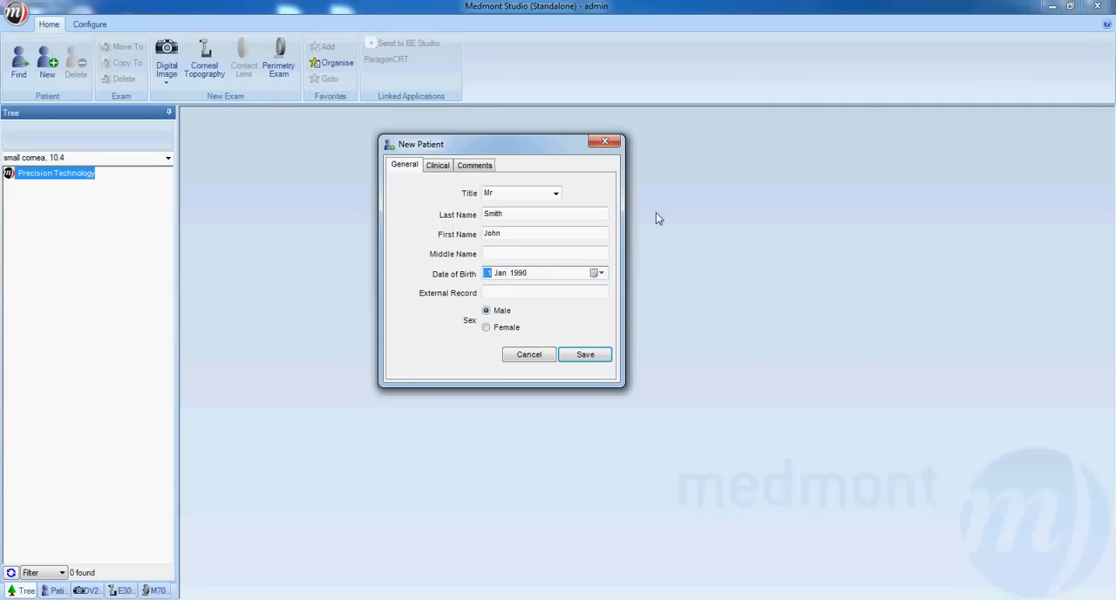
pyautogui.click(596, 272)
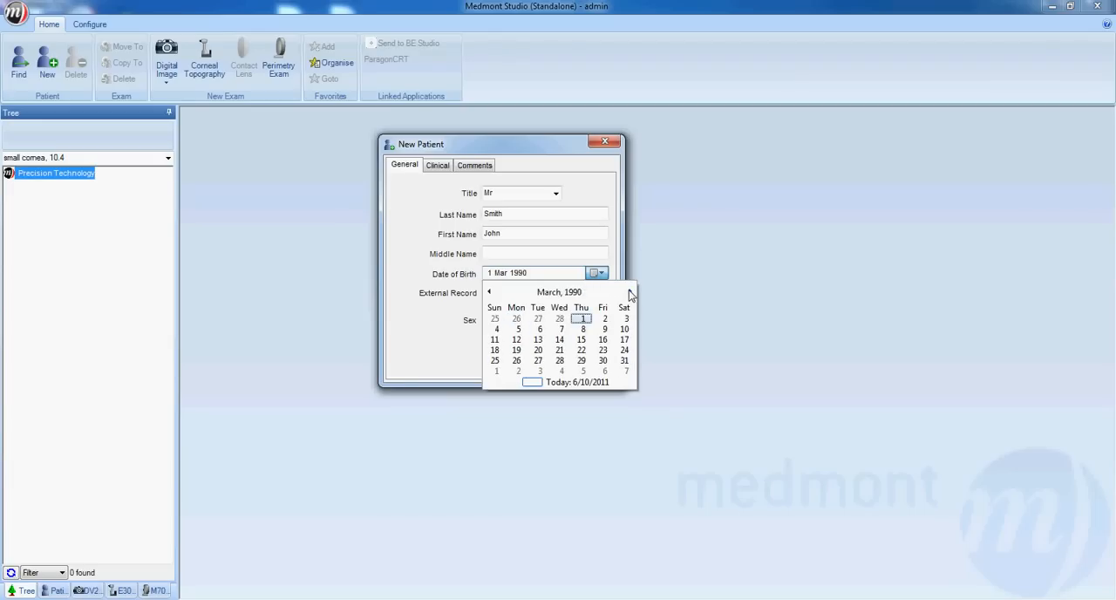
pyautogui.click(628, 292)
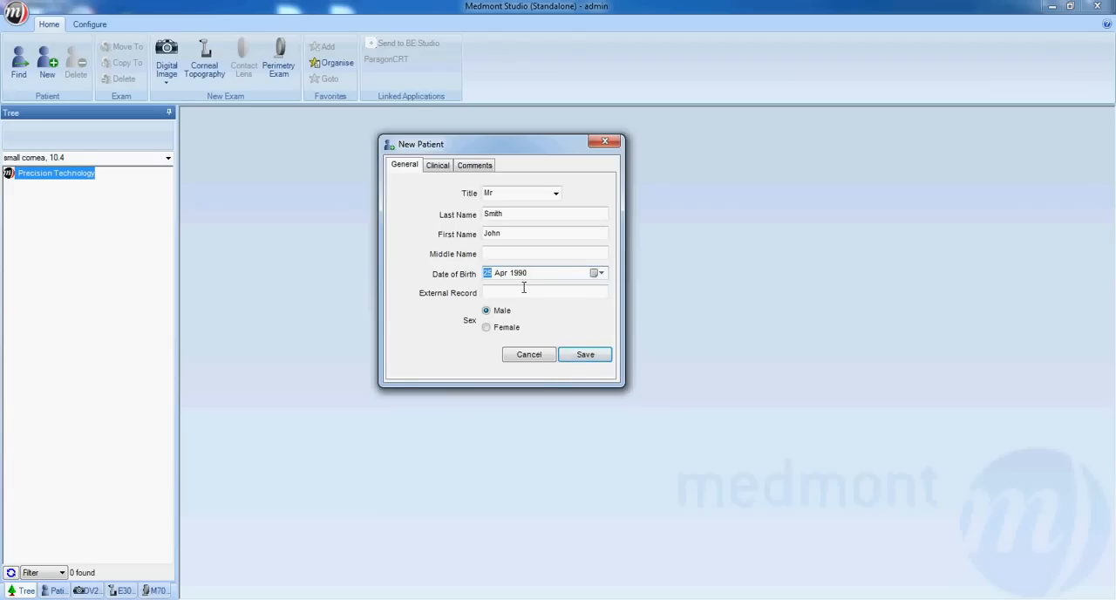
pyautogui.moveTo(523, 282)
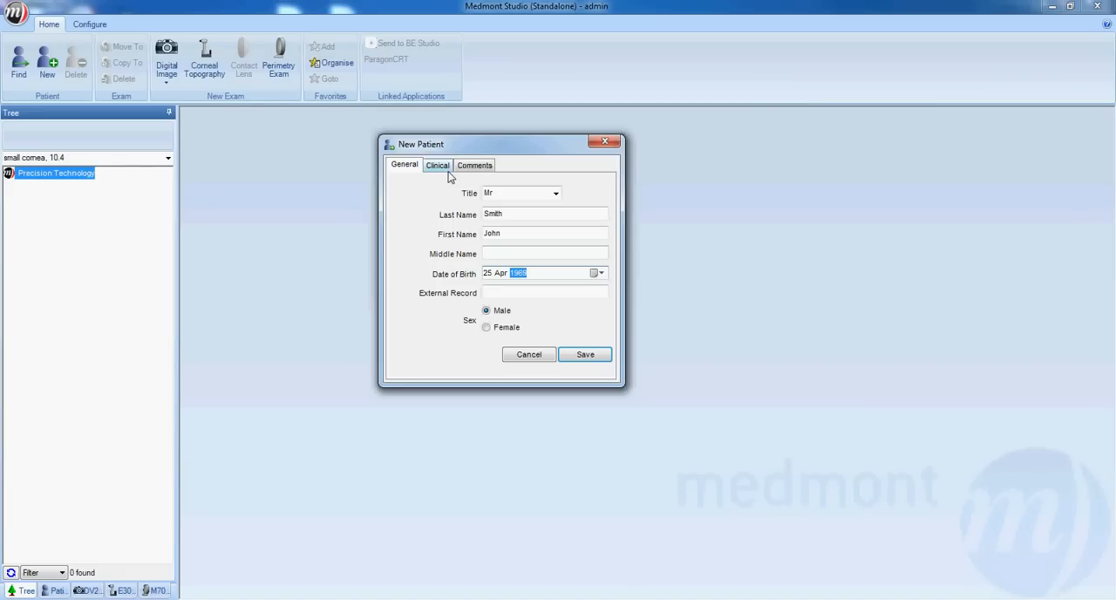
# Assign the A2 Imports category in the patient's clinical details.
pyautogui.click(435, 164)
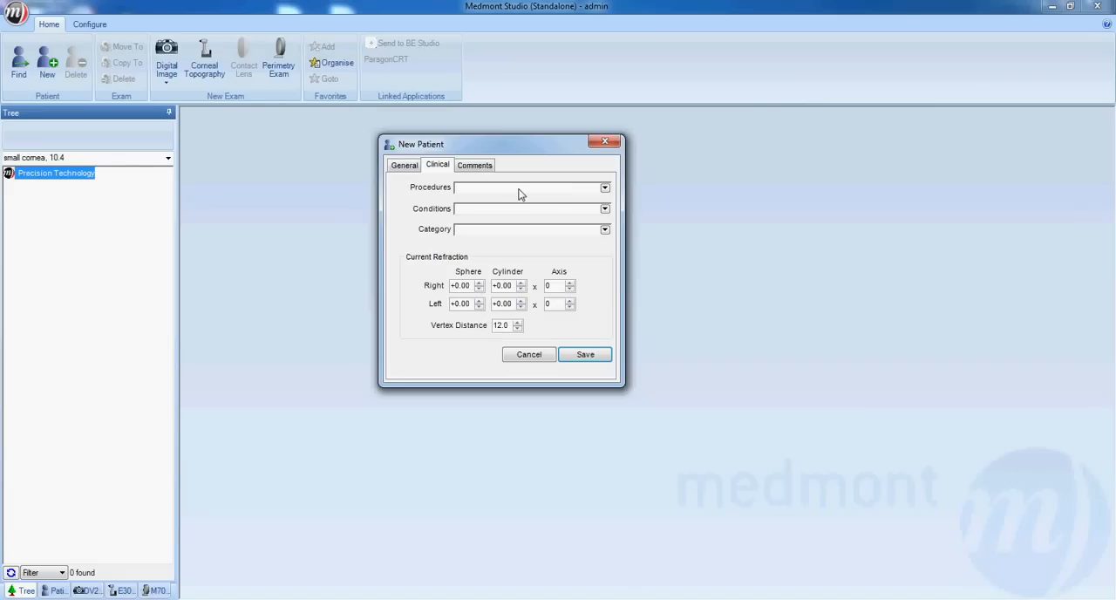
pyautogui.click(603, 187)
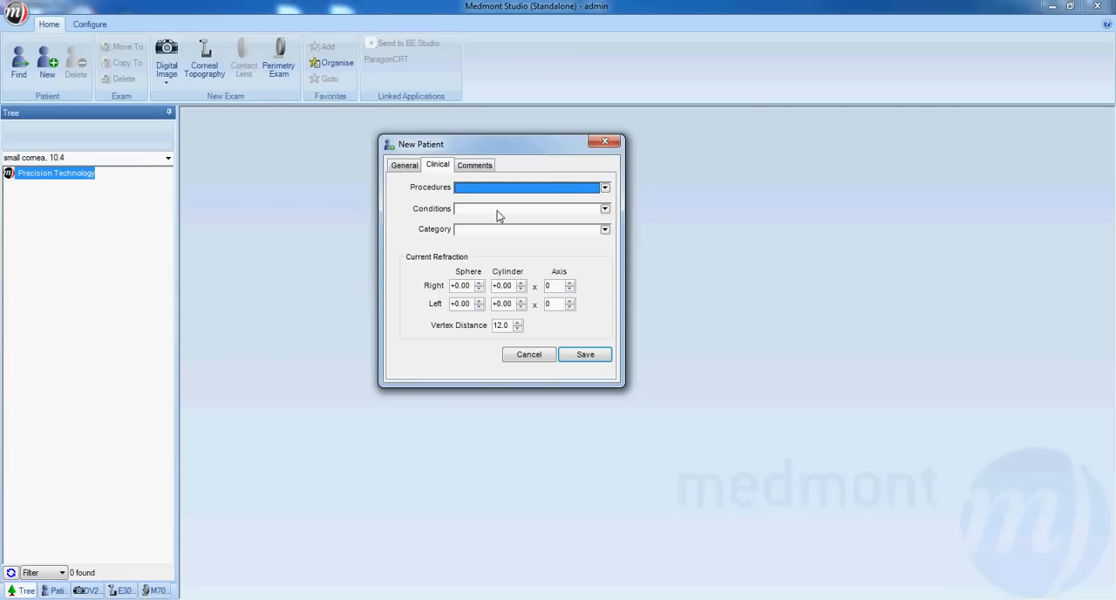
pyautogui.click(603, 209)
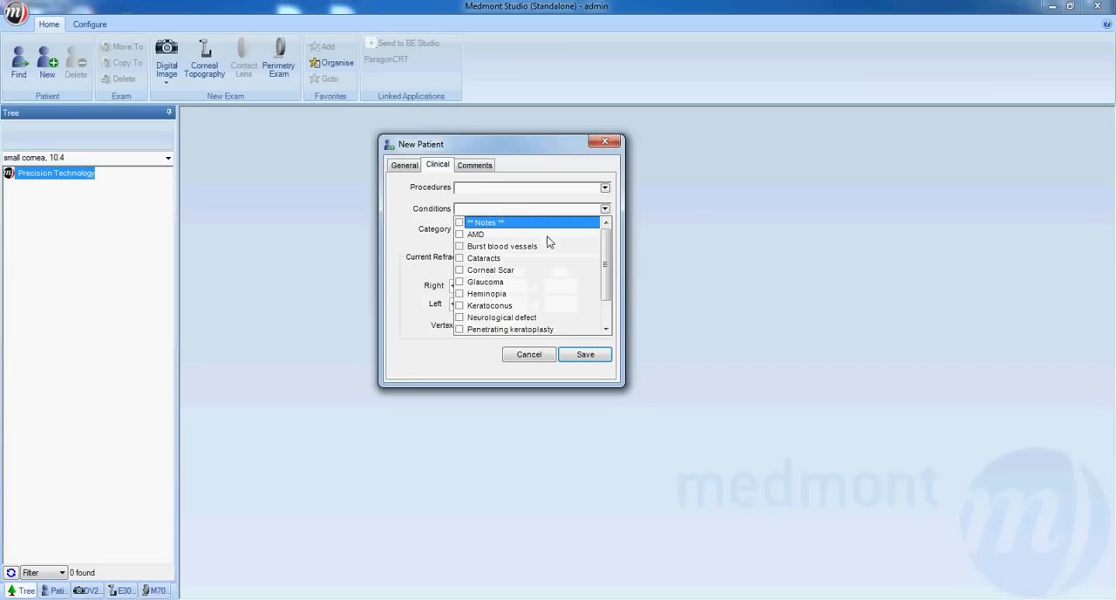
pyautogui.scroll(-3)
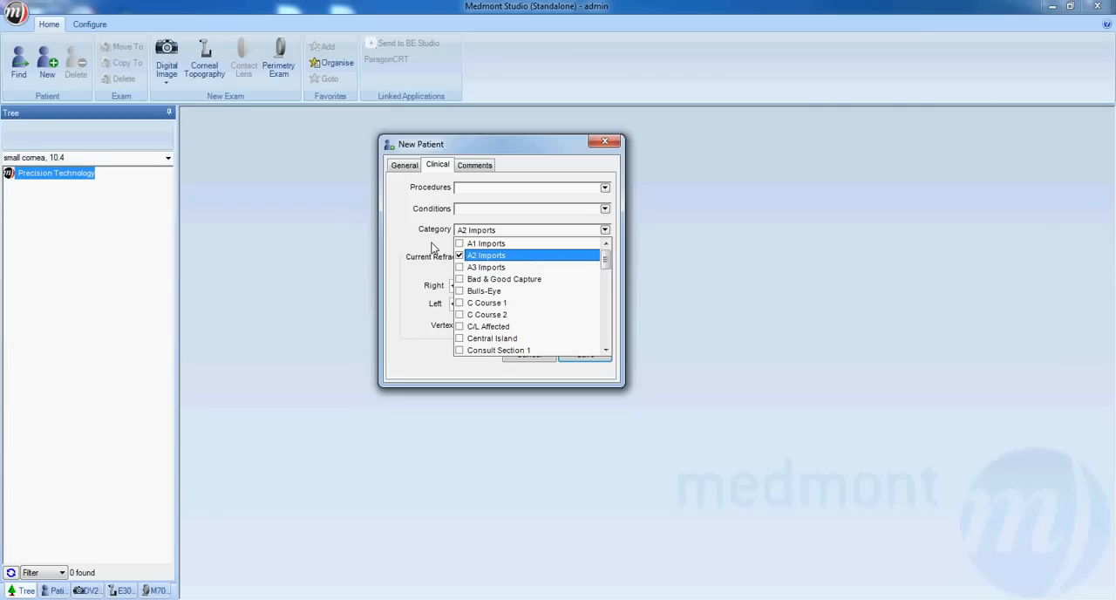
pyautogui.click(489, 267)
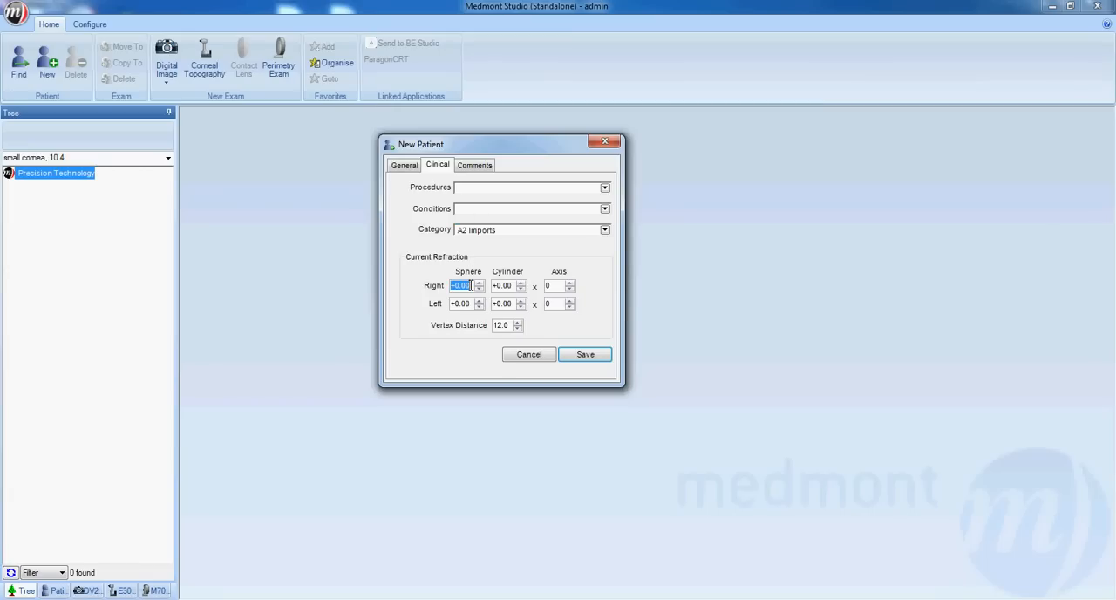
# Enter a -8.00 sphere refraction for both eyes and switch to the patient comments.
pyautogui.write('-8.00')
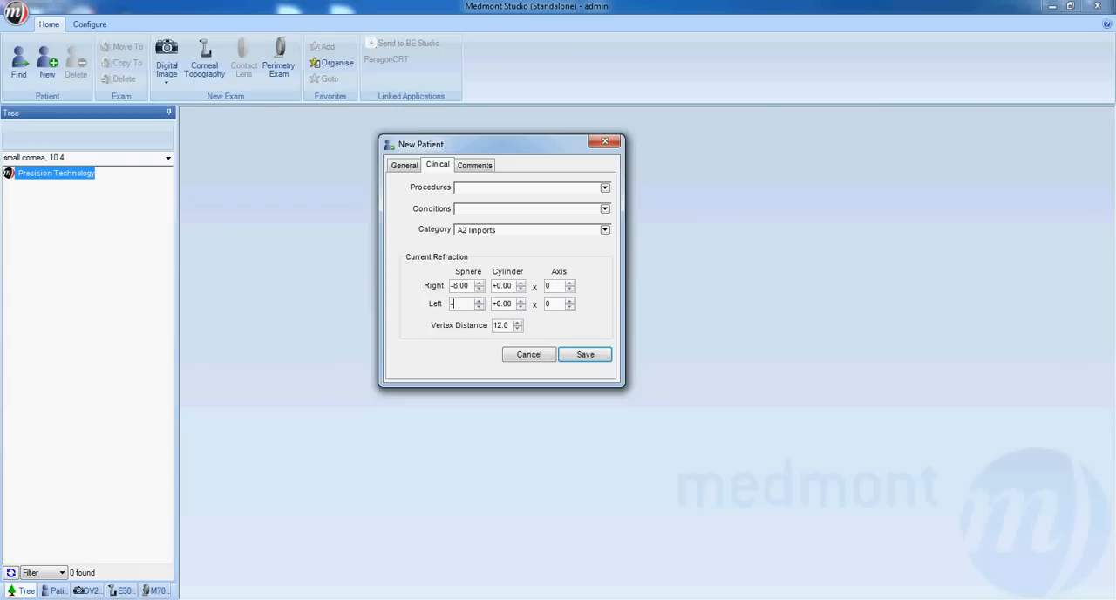
pyautogui.write('8.00')
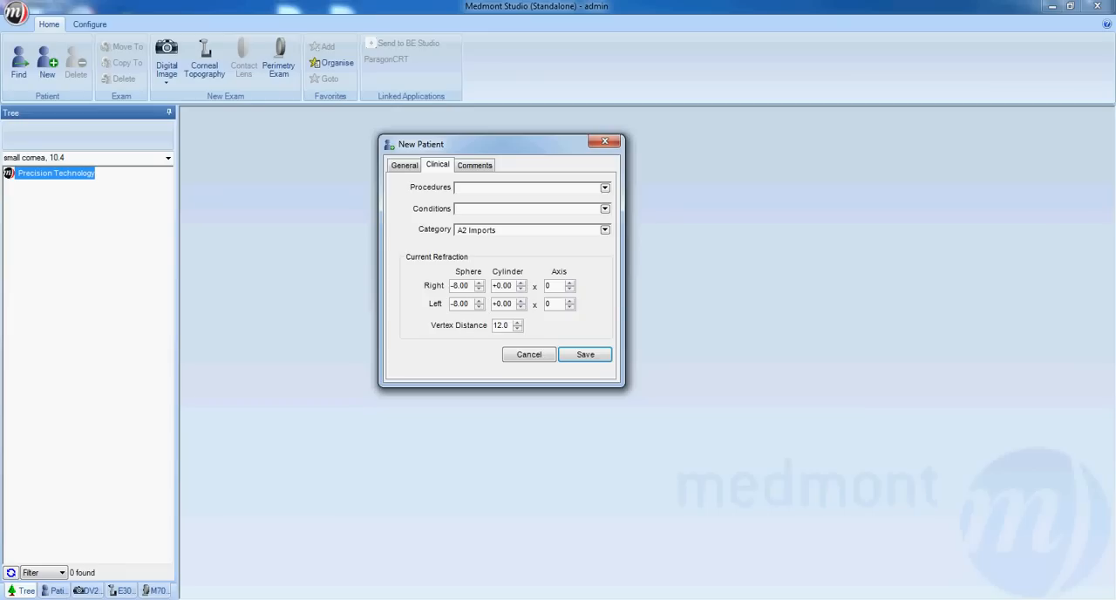
pyautogui.click(461, 303)
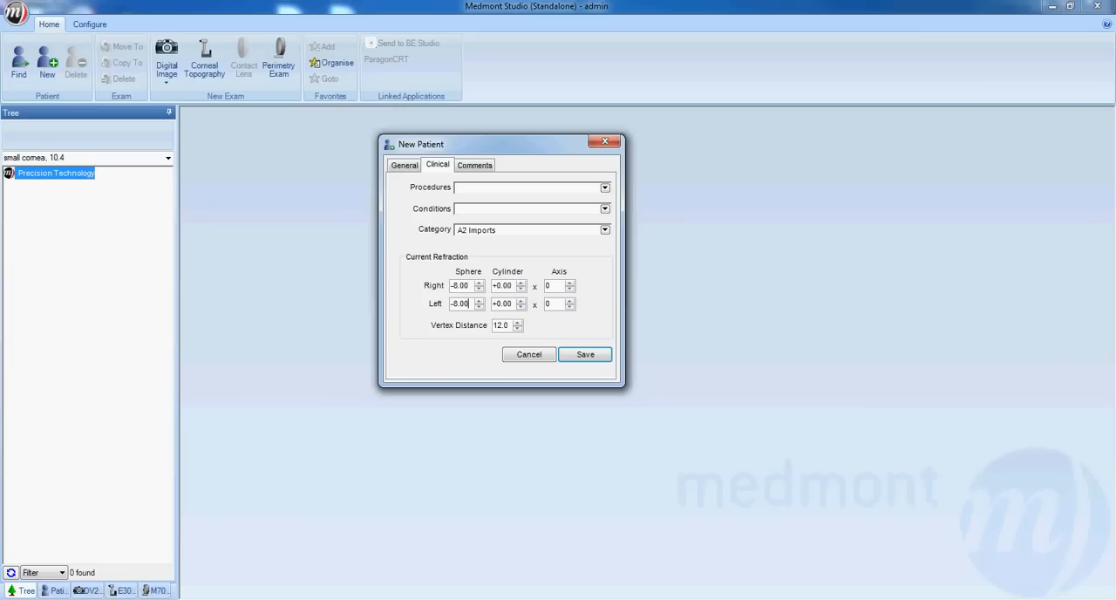
pyautogui.moveTo(499, 195)
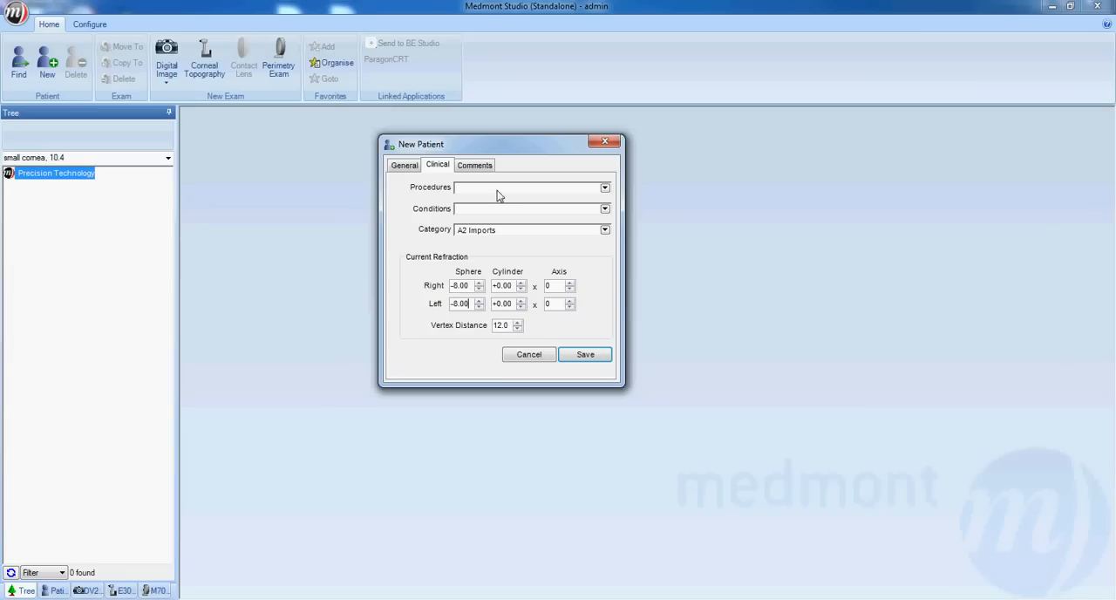
pyautogui.click(474, 164)
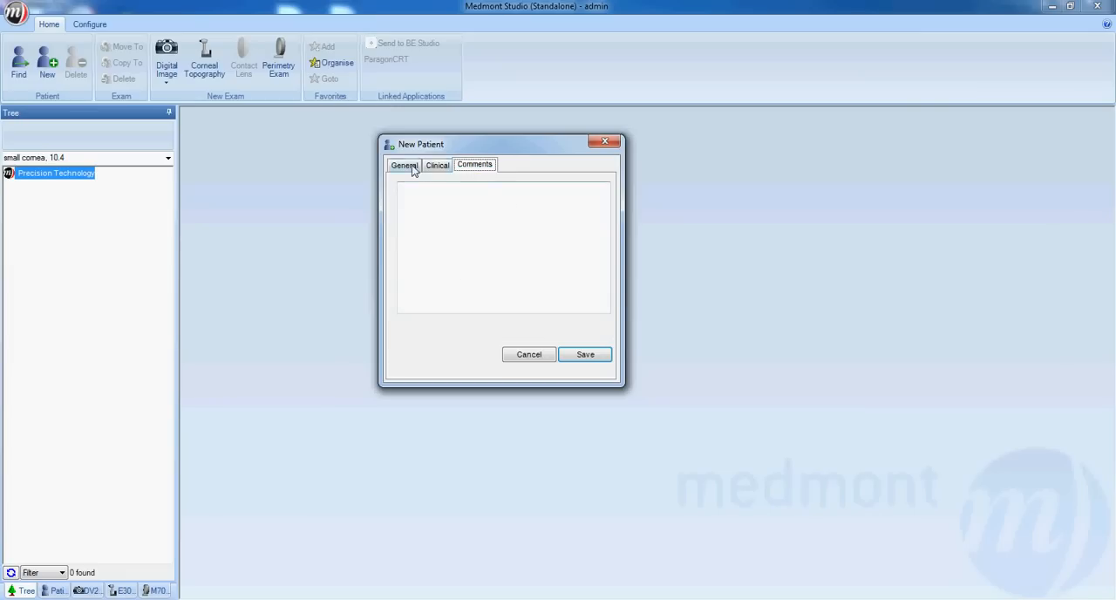
# Save the new patient Smith, John so it appears under Precision Technology.
pyautogui.click(404, 164)
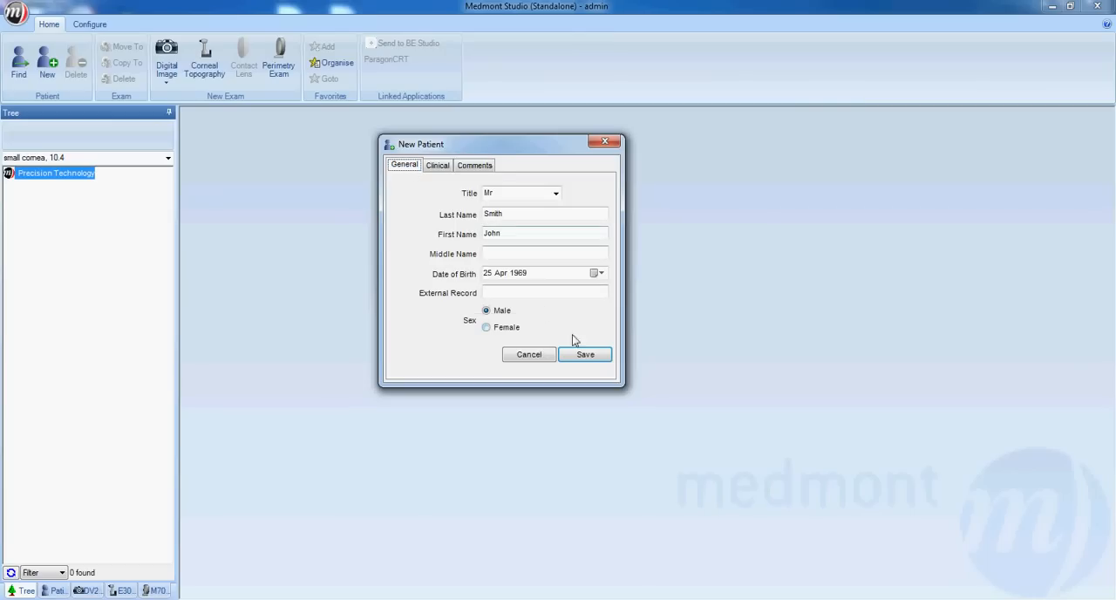
pyautogui.click(582, 354)
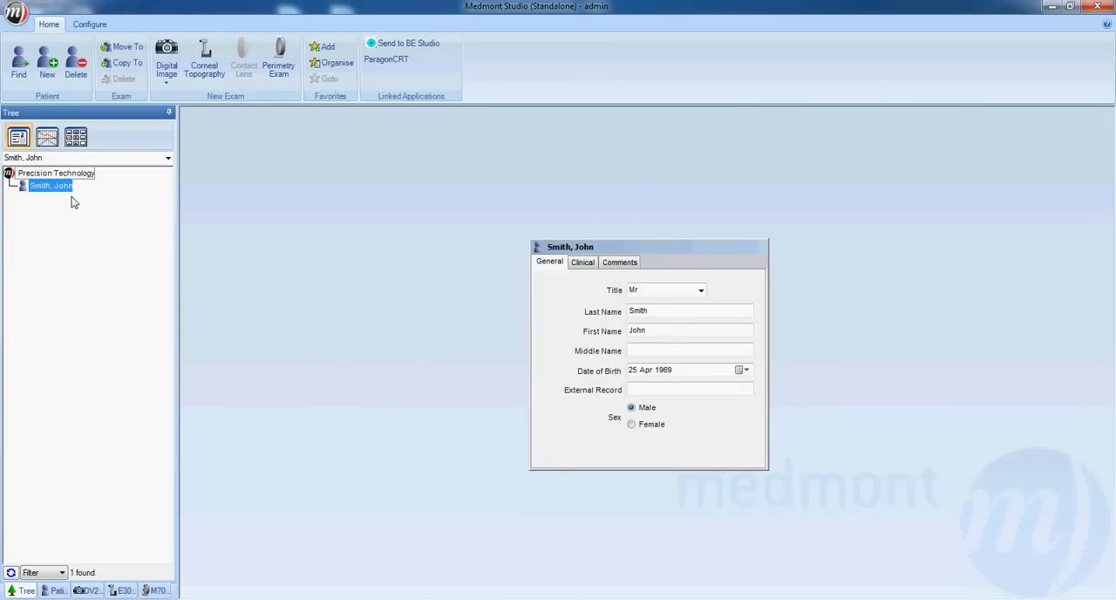
pyautogui.moveTo(21, 189)
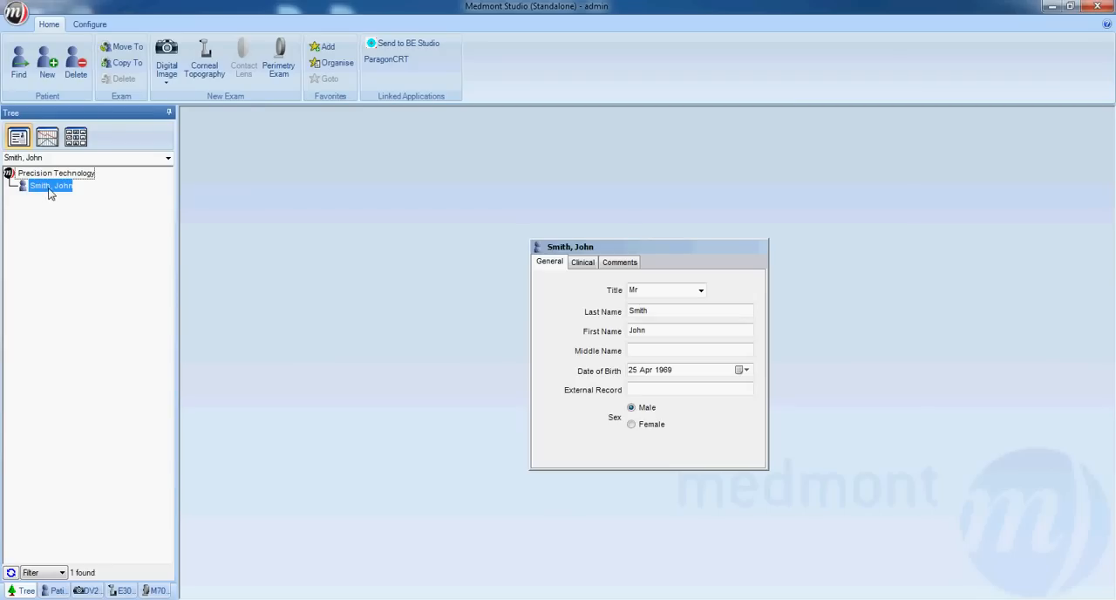
pyautogui.moveTo(187, 115)
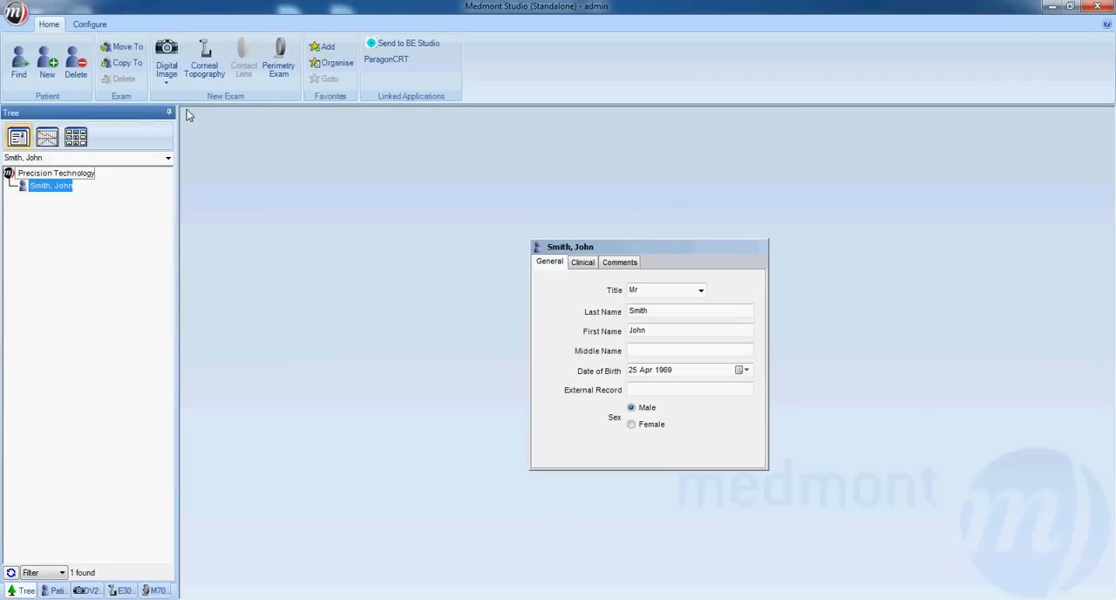
pyautogui.moveTo(204, 56)
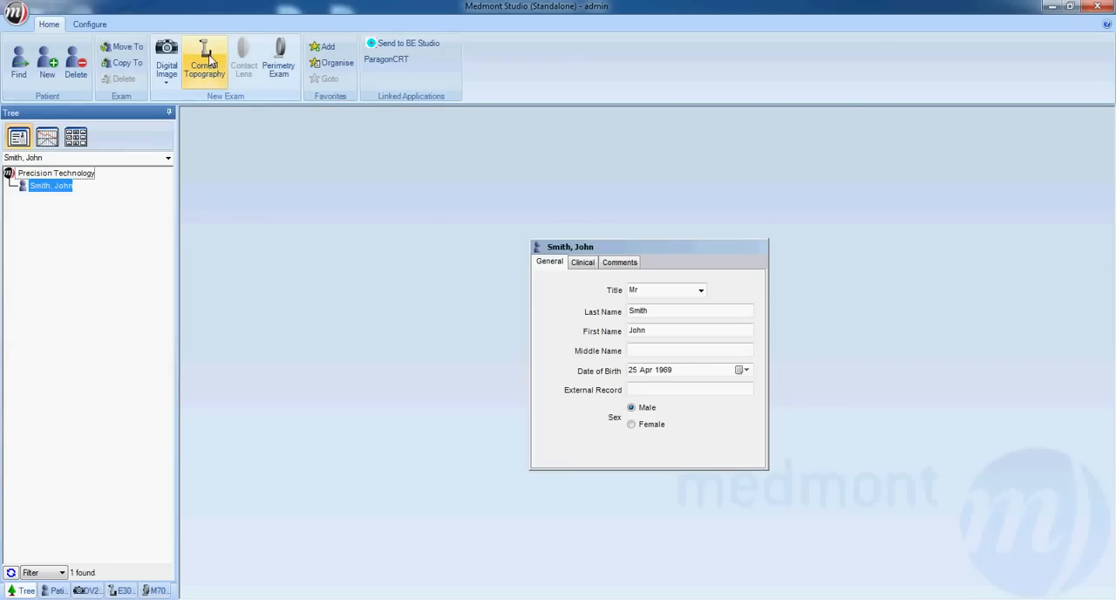
# Launch the E300 corneal topography exam window for John Smith.
pyautogui.click(202, 59)
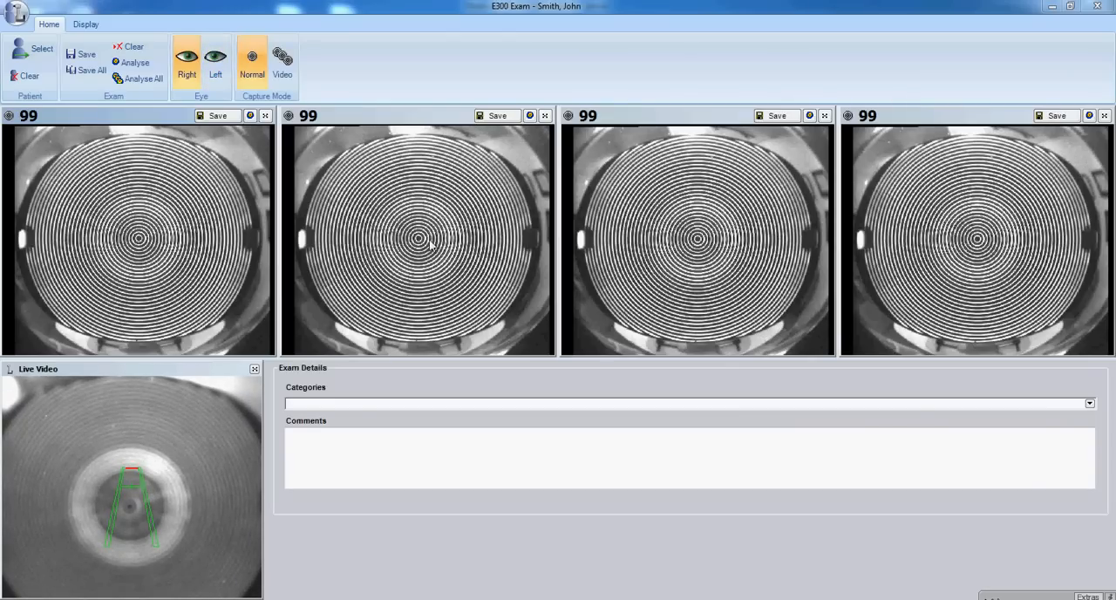
pyautogui.moveTo(684, 274)
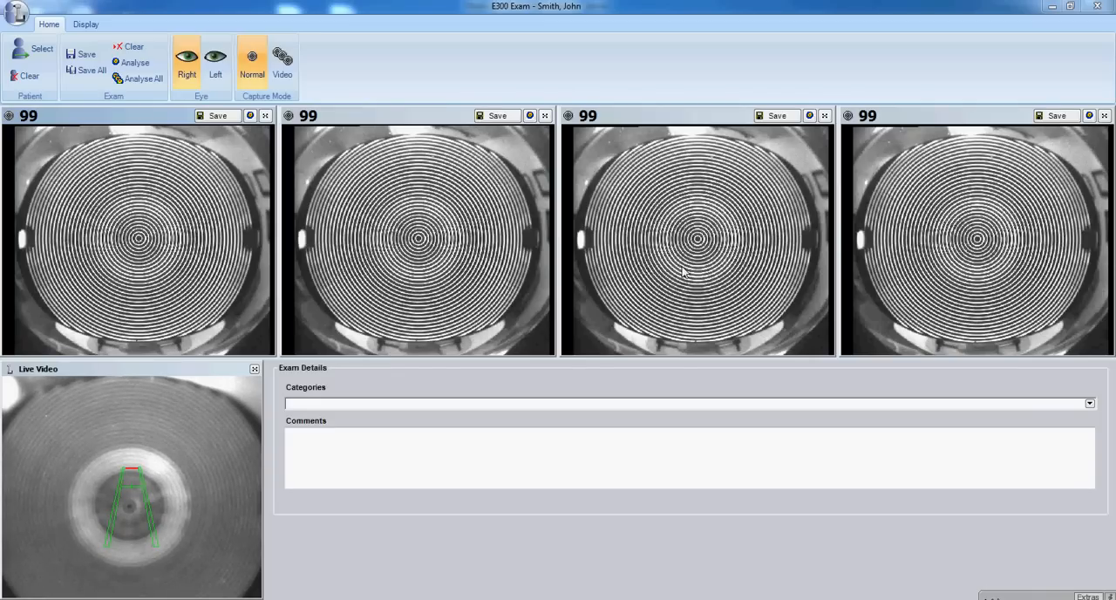
pyautogui.moveTo(917, 253)
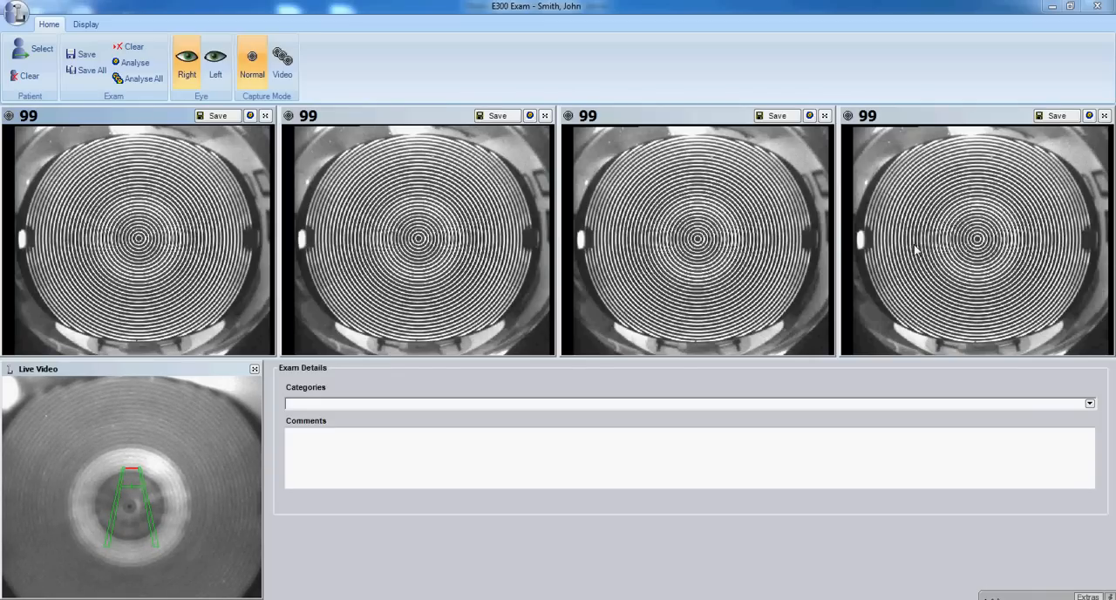
pyautogui.moveTo(948, 252)
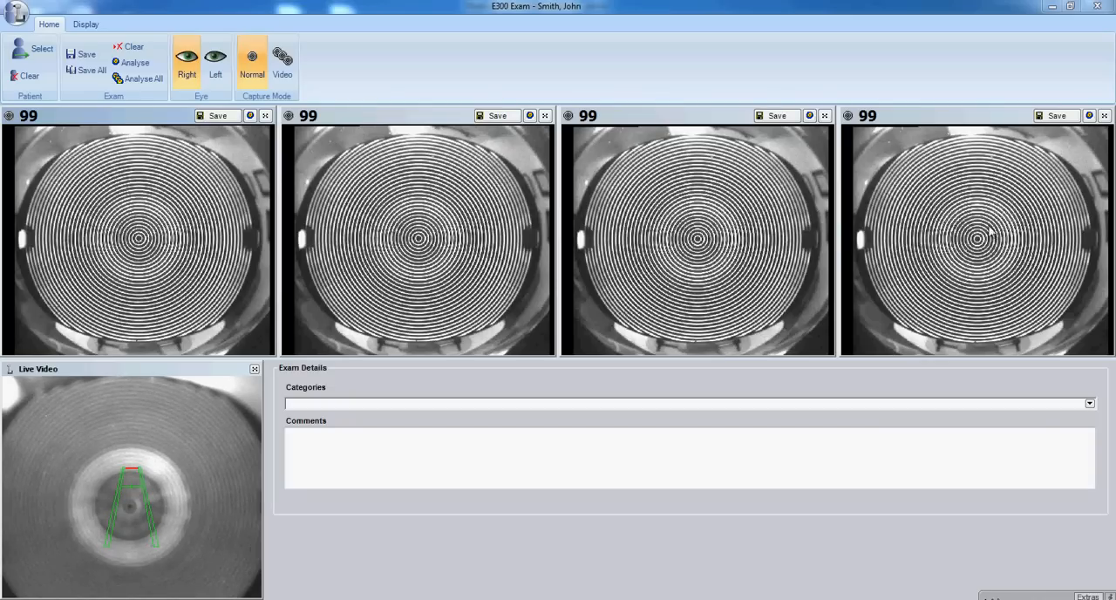
pyautogui.moveTo(1001, 307)
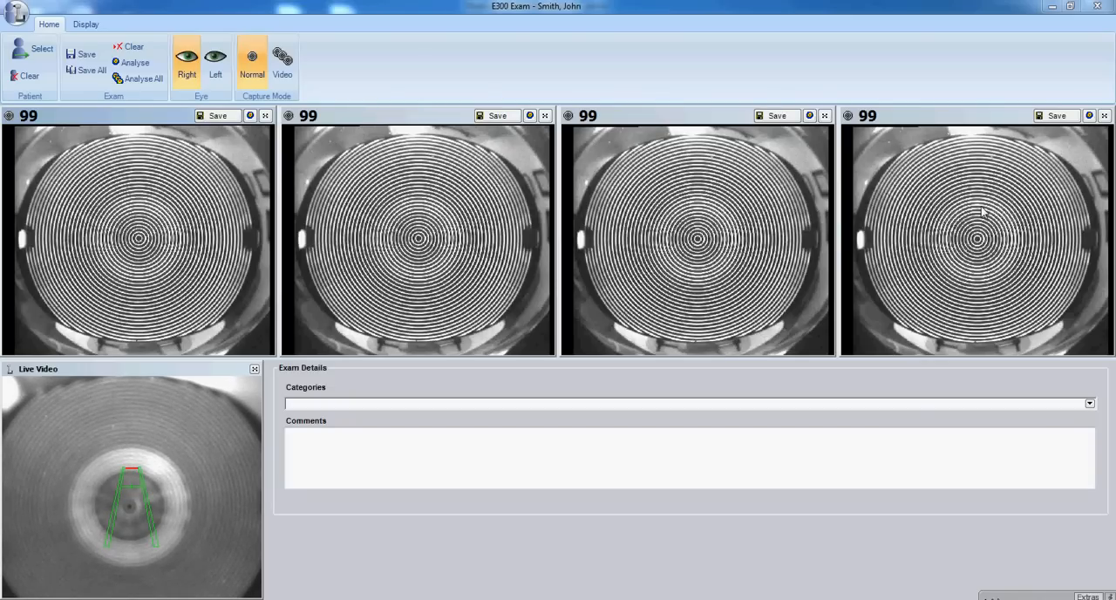
pyautogui.moveTo(973, 213)
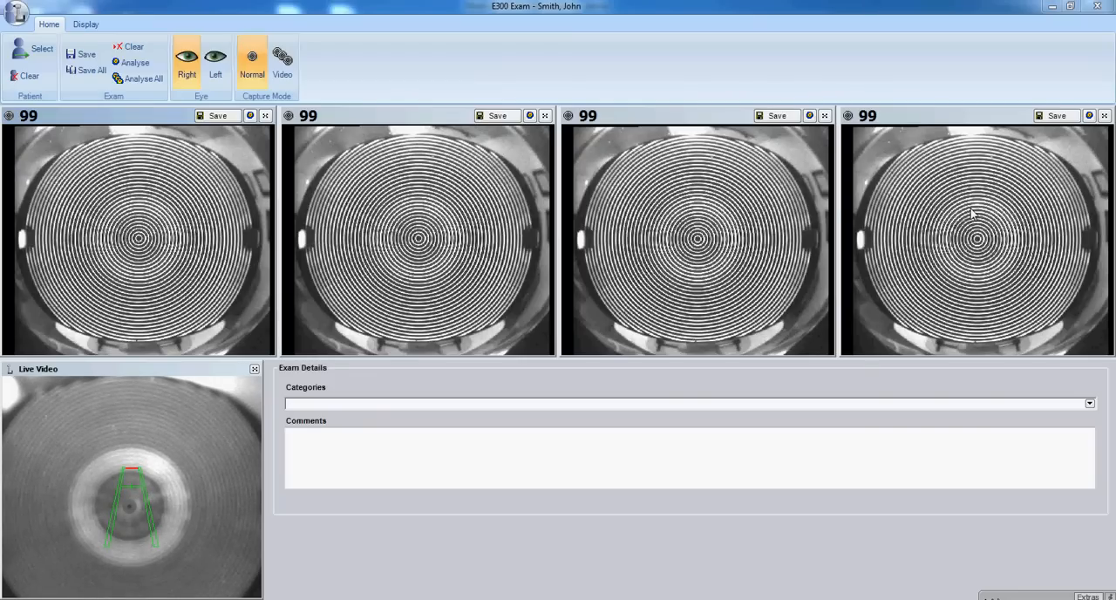
pyautogui.moveTo(889, 121)
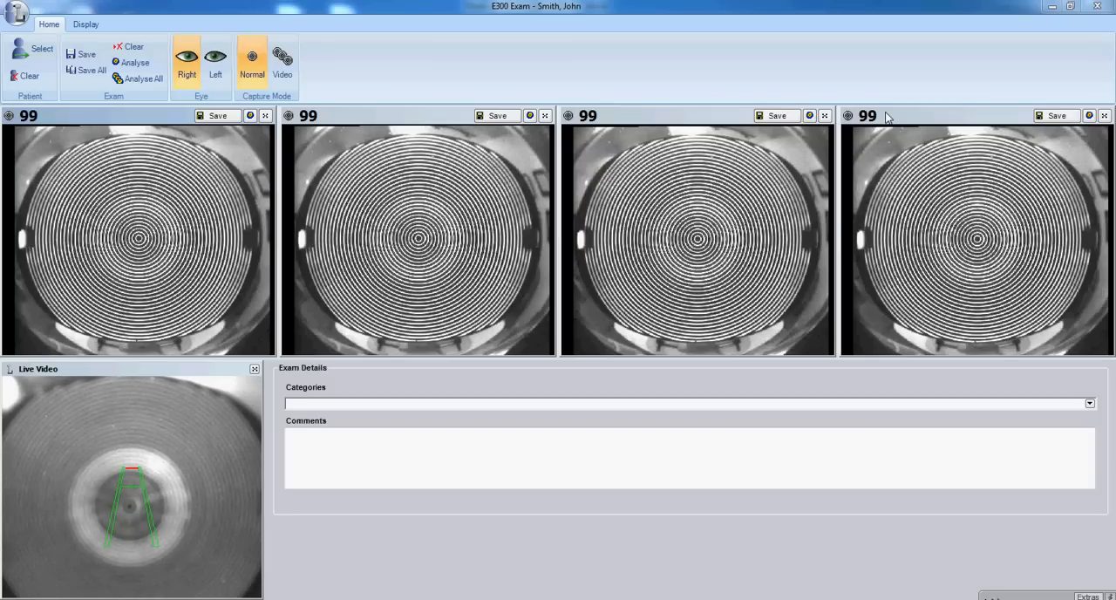
pyautogui.moveTo(1045, 131)
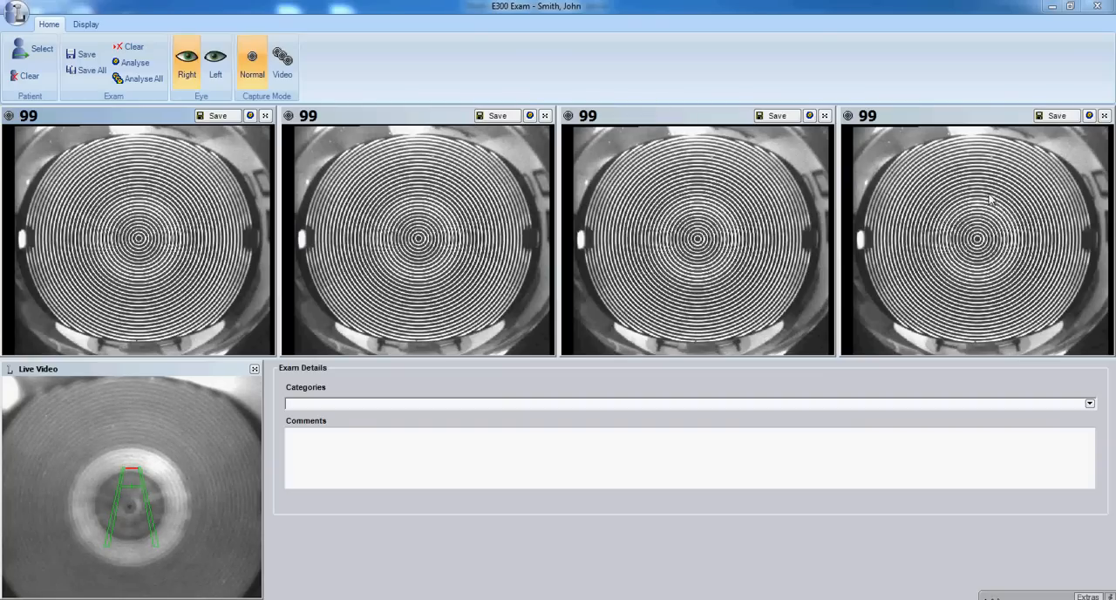
pyautogui.moveTo(987, 219)
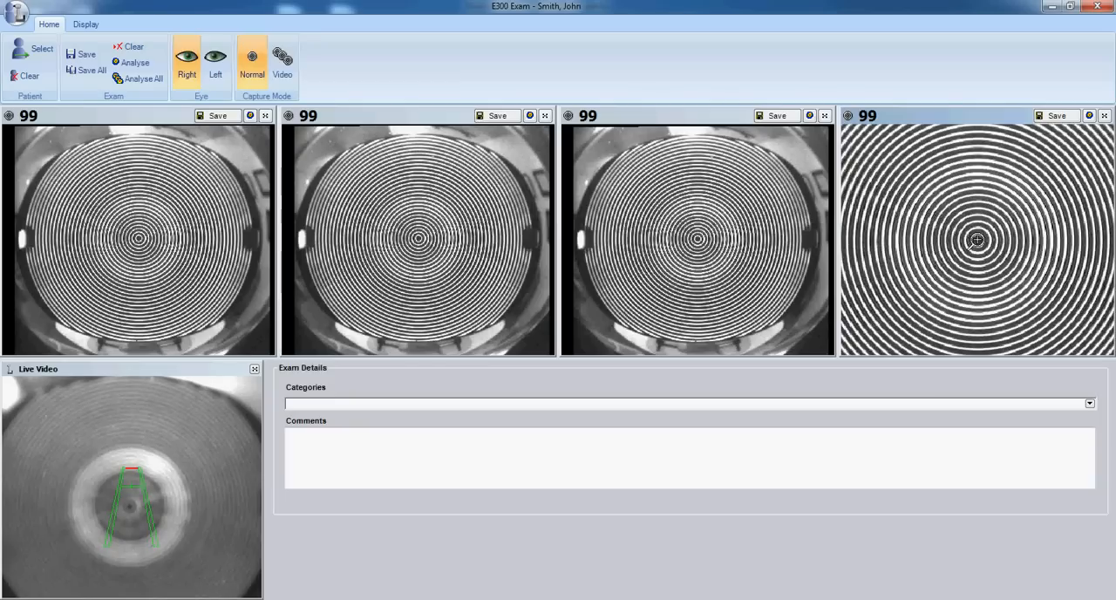
pyautogui.moveTo(1039, 174)
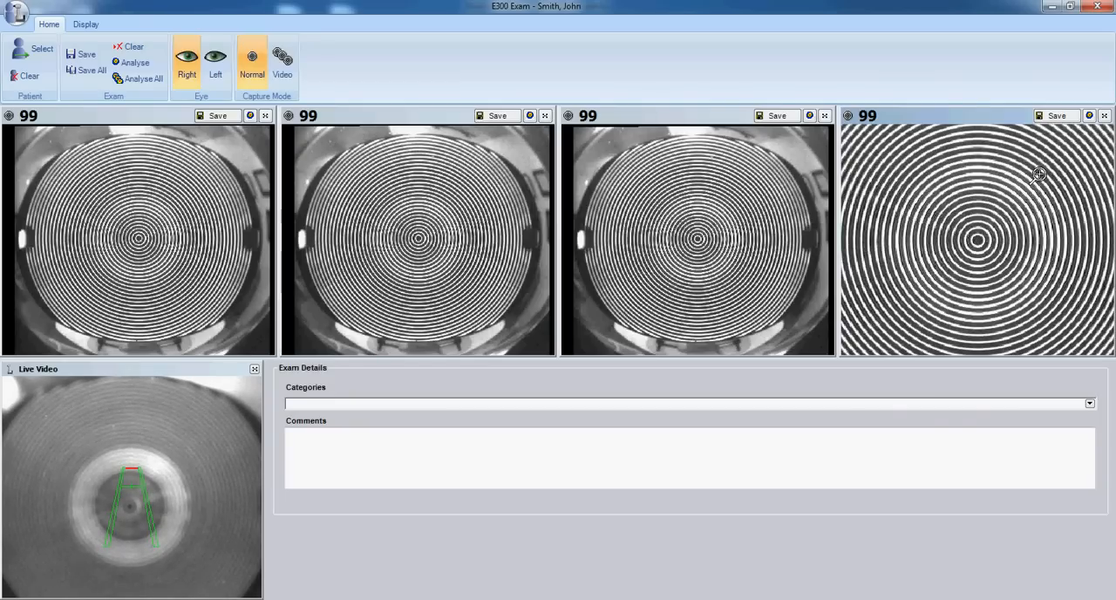
pyautogui.moveTo(1026, 292)
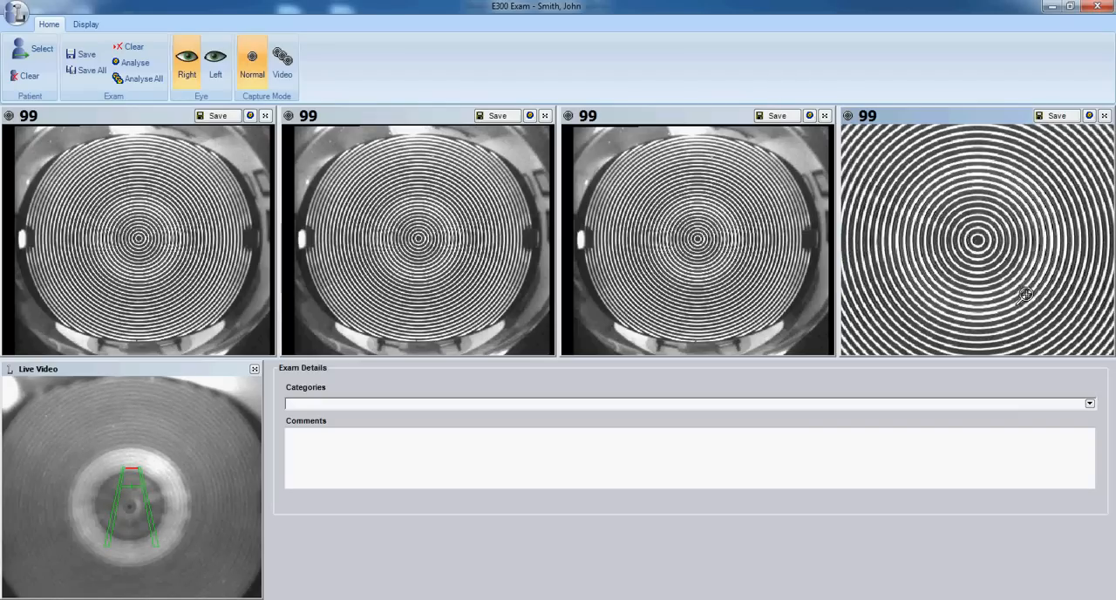
pyautogui.moveTo(1043, 234)
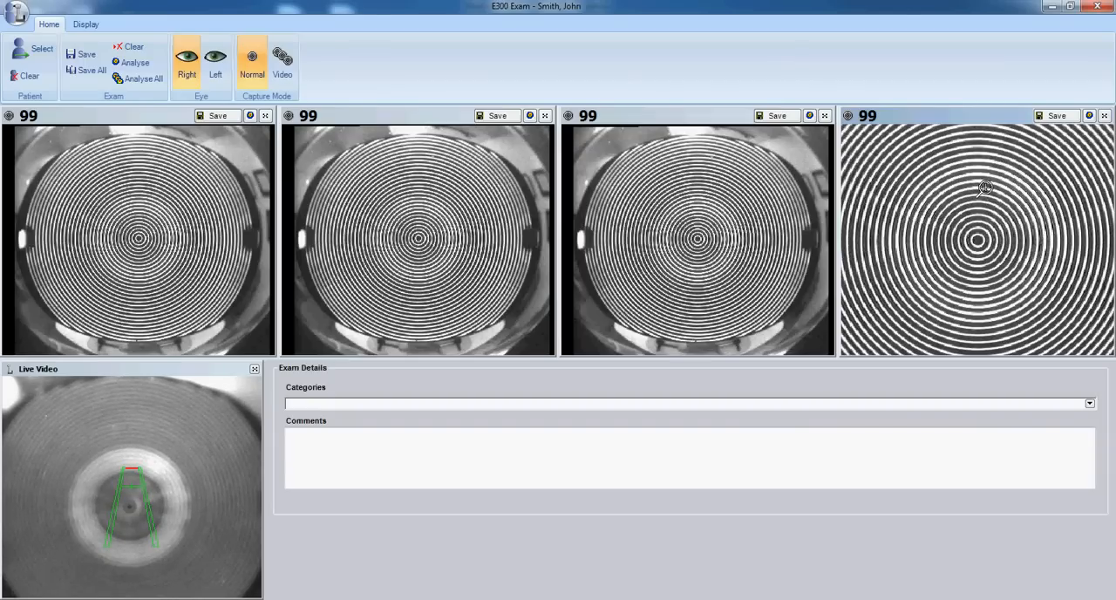
pyautogui.moveTo(959, 206)
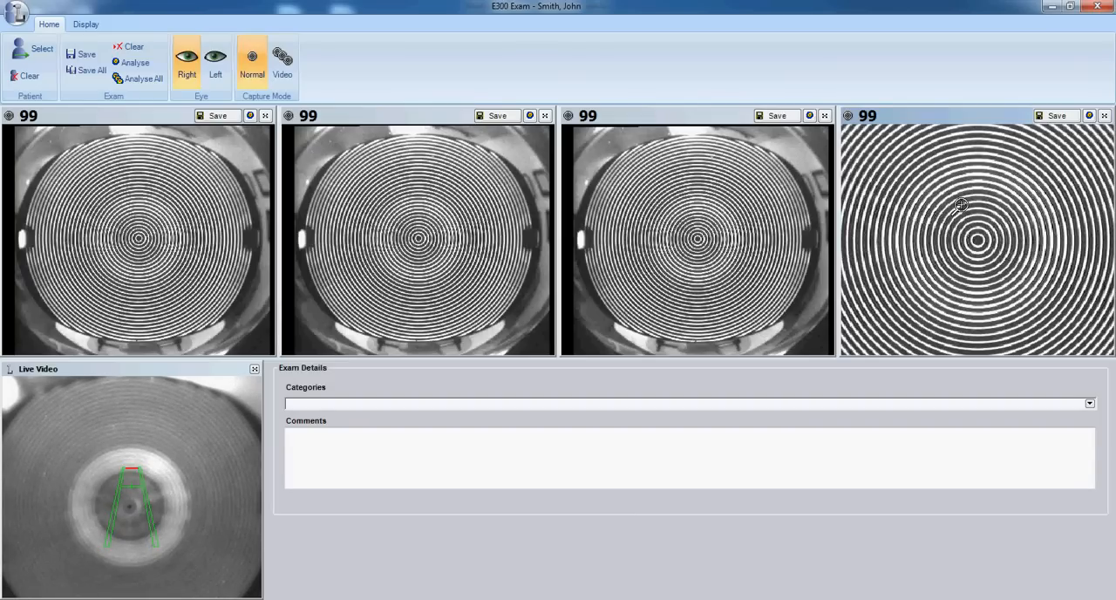
pyautogui.moveTo(991, 375)
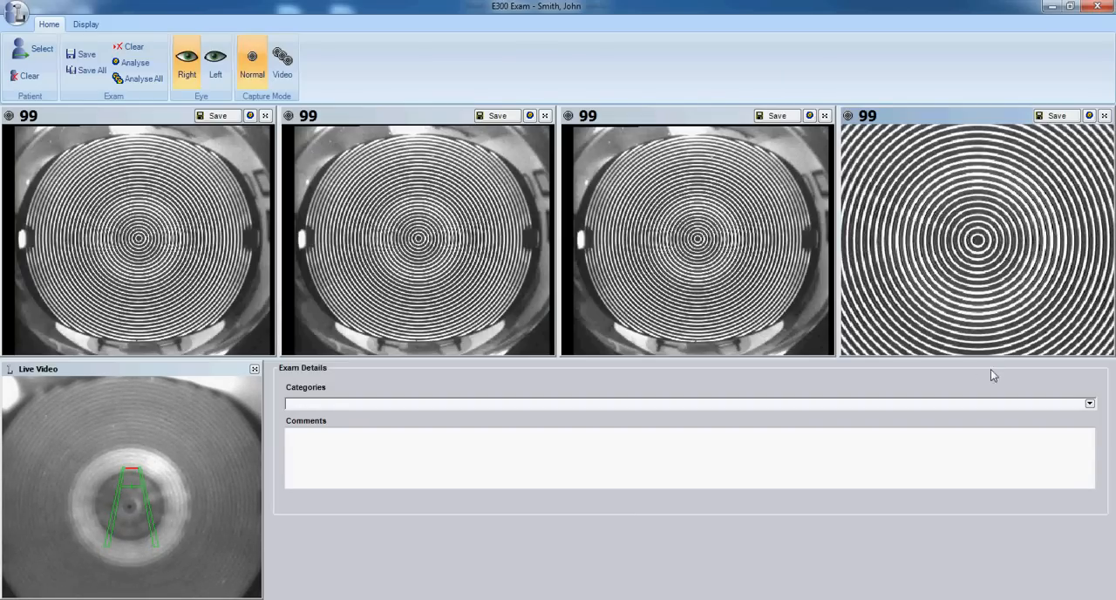
pyautogui.moveTo(954, 228)
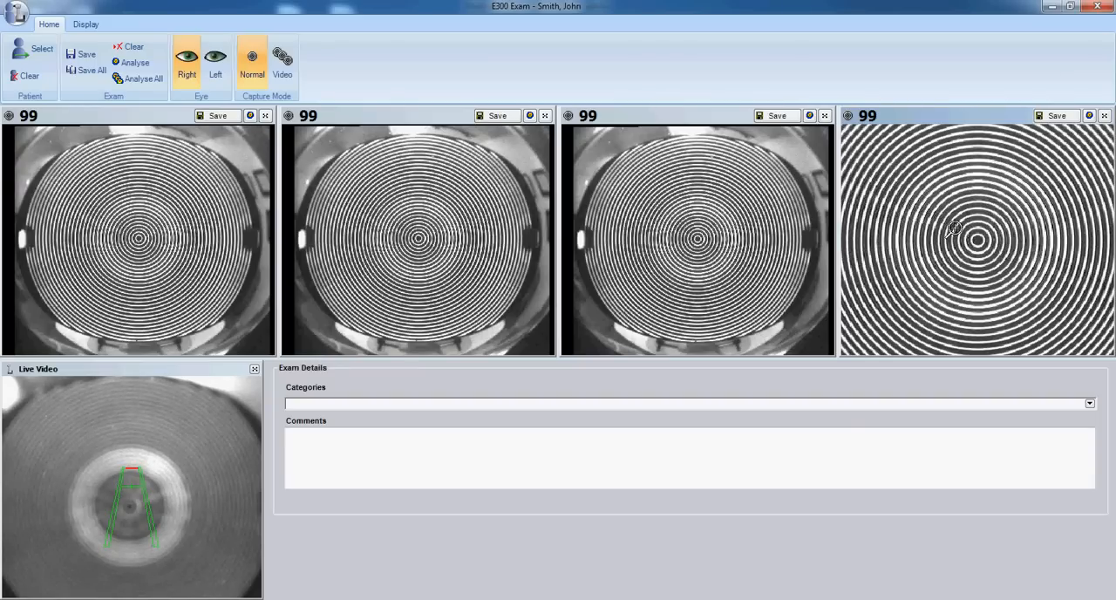
pyautogui.moveTo(980, 243)
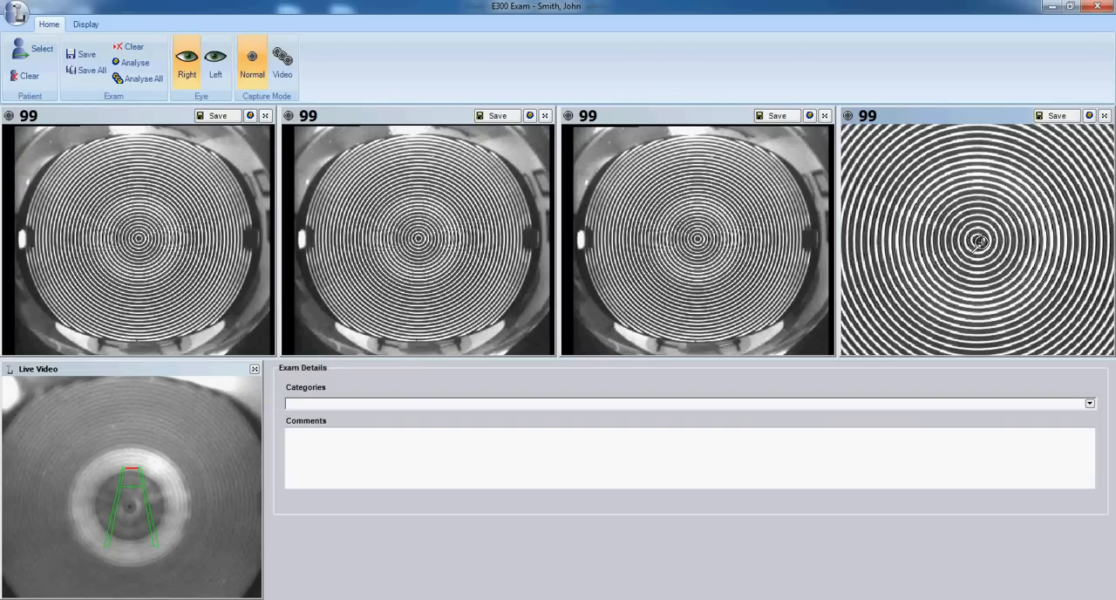
pyautogui.moveTo(1056, 115)
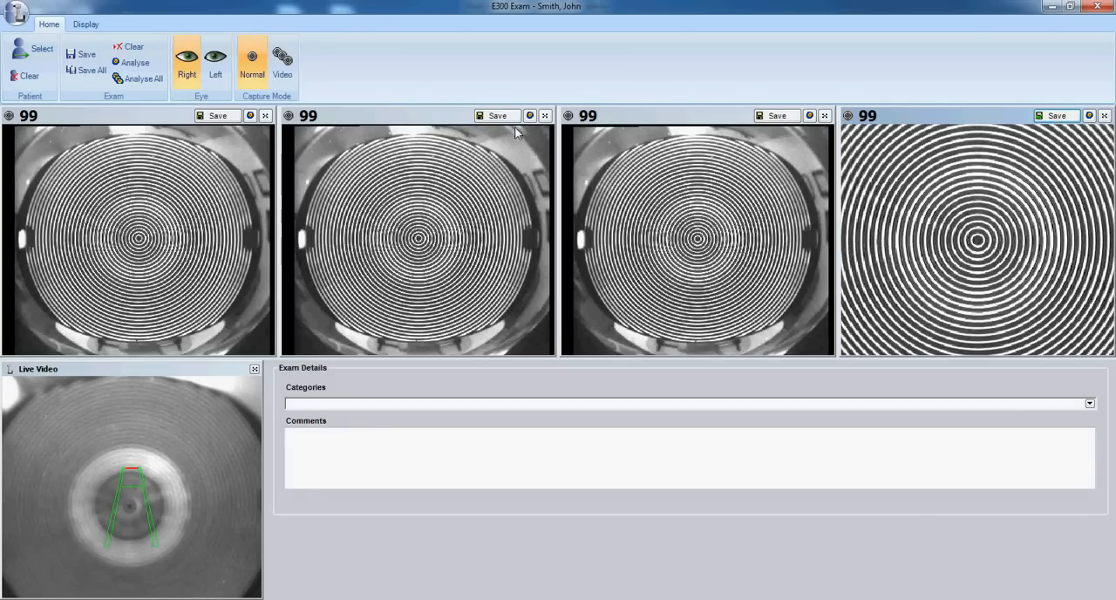
# Clear the earlier captures so a fresh set of four 99% images can be taken.
pyautogui.click(131, 47)
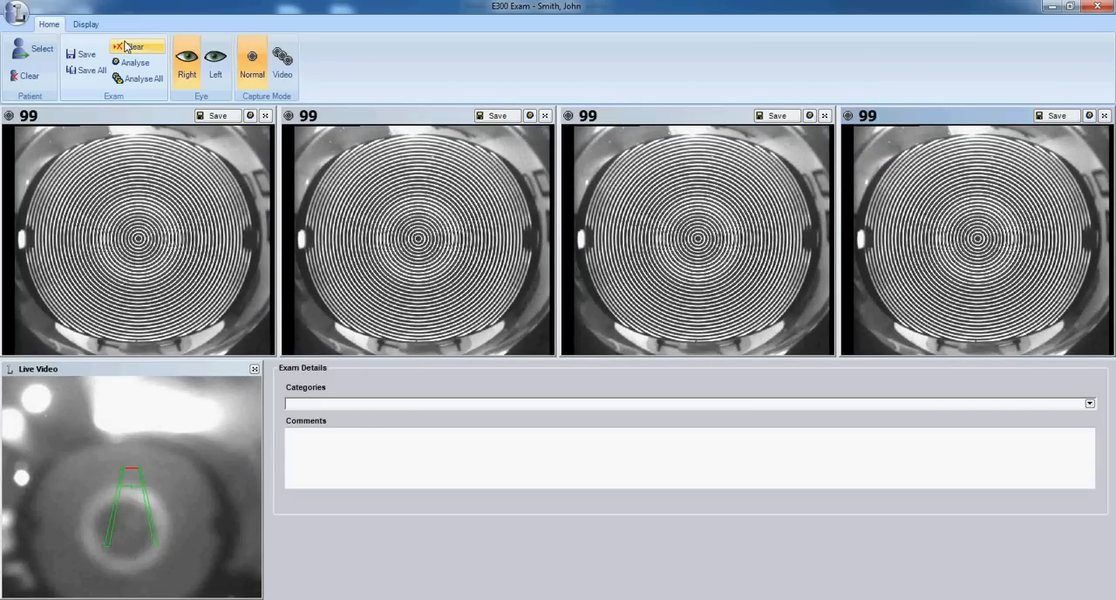
pyautogui.moveTo(131, 42)
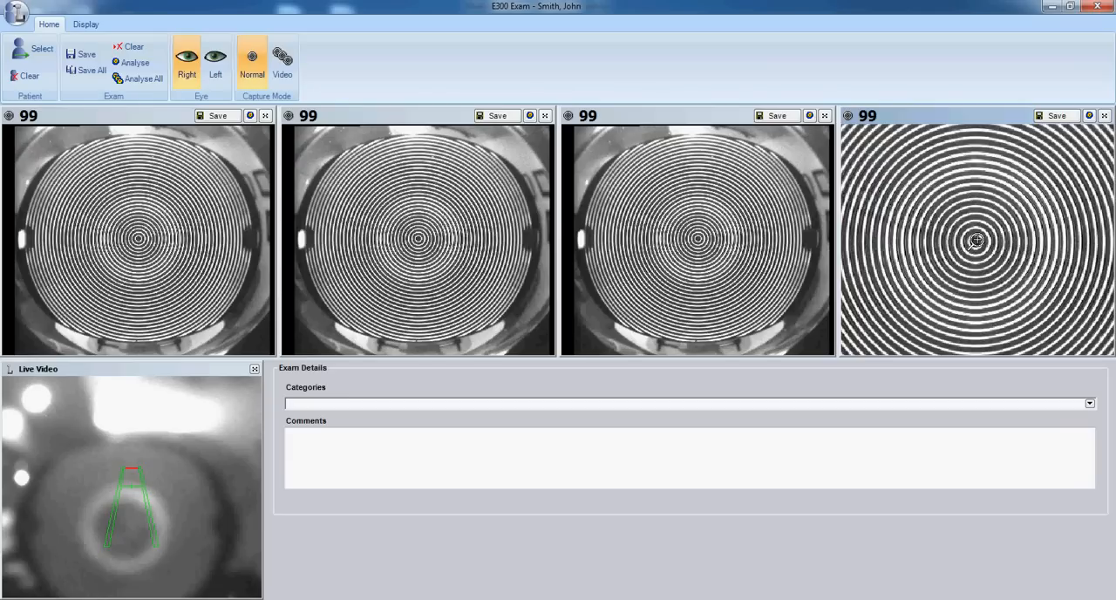
pyautogui.moveTo(1032, 154)
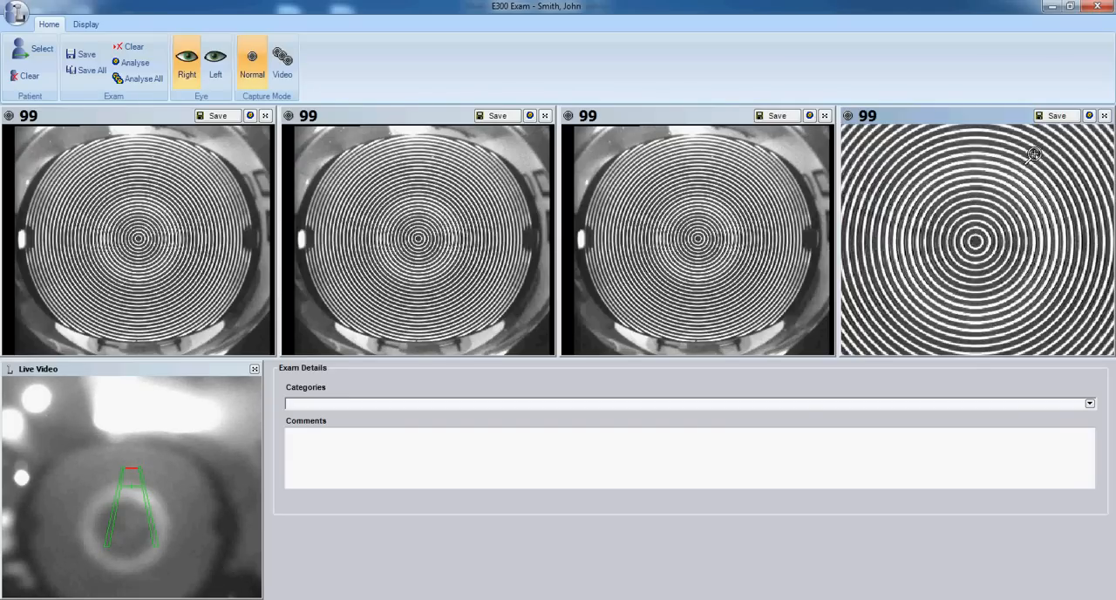
pyautogui.moveTo(942, 157)
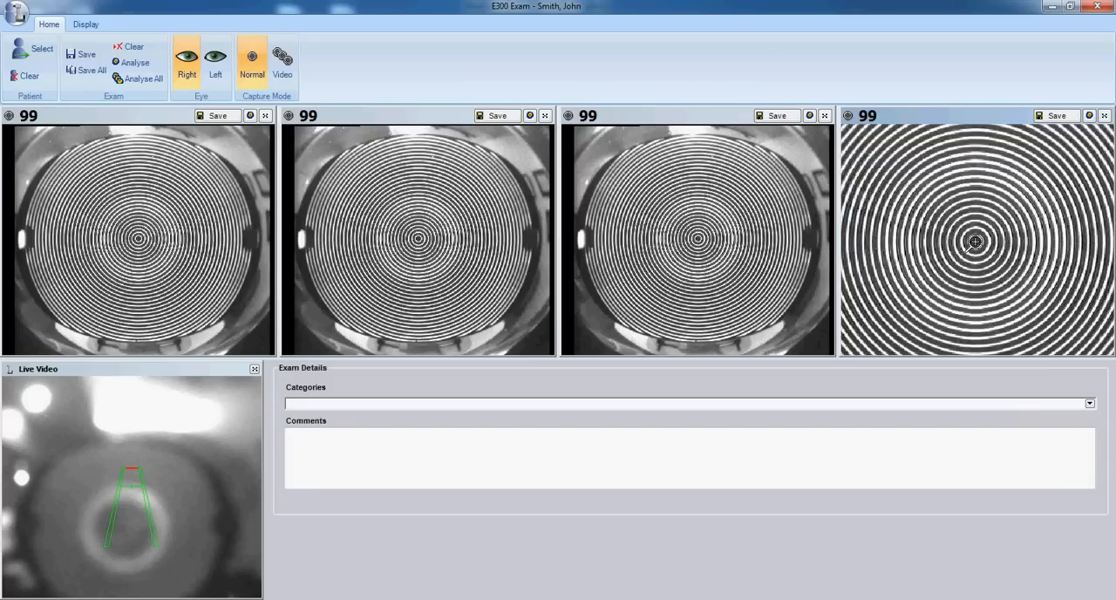
pyautogui.moveTo(1057, 115)
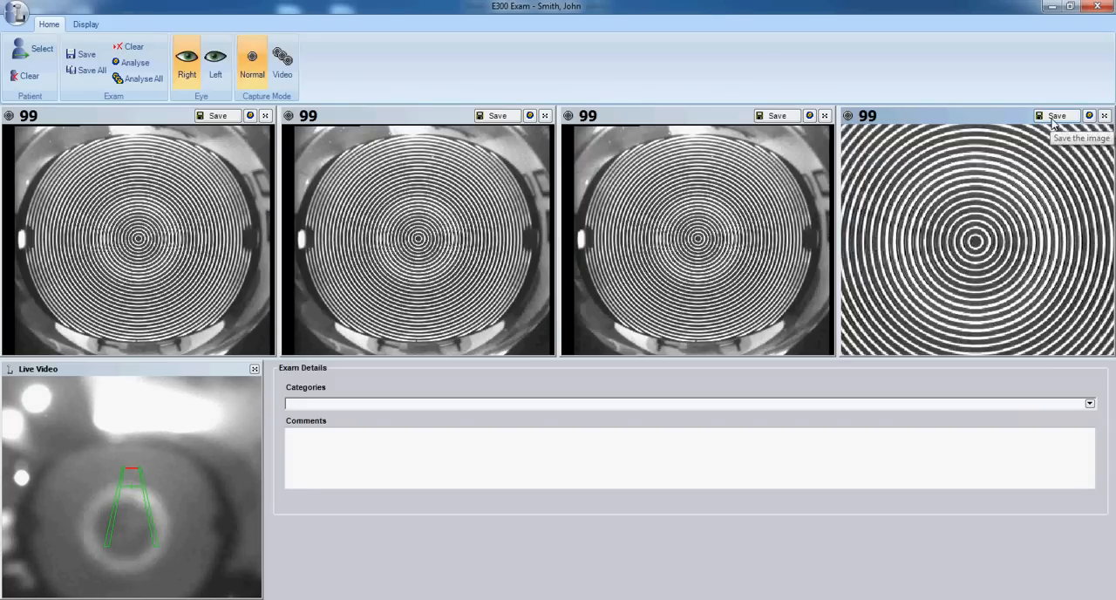